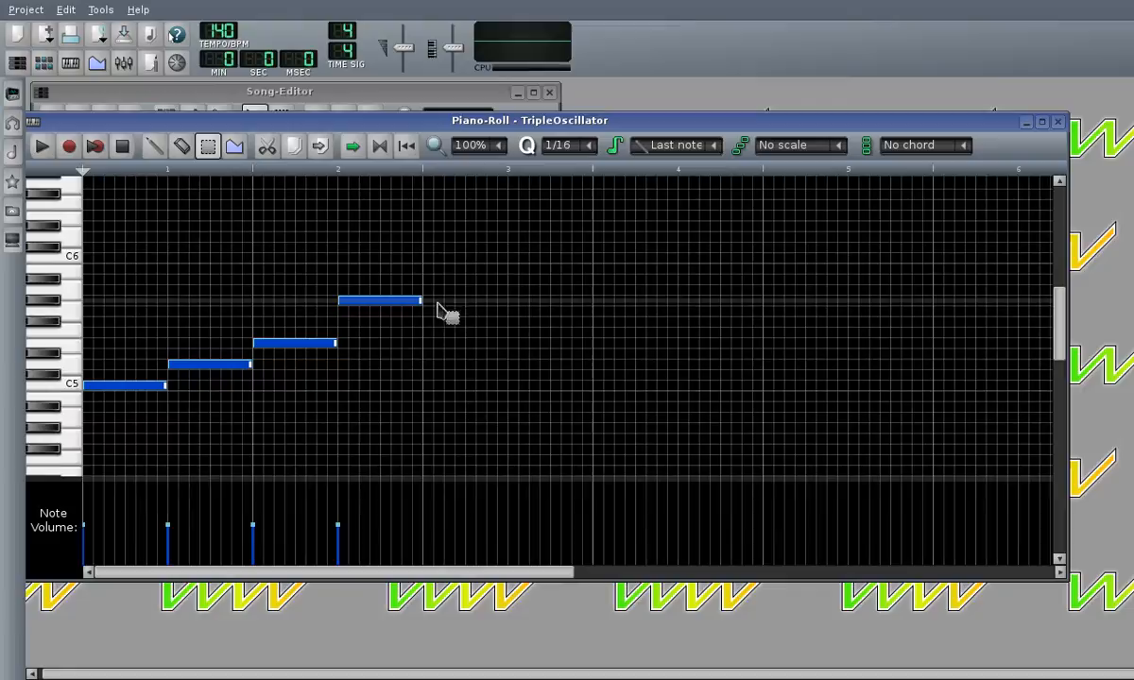
{"action": "mouse_move", "coordinate": [476, 318]}
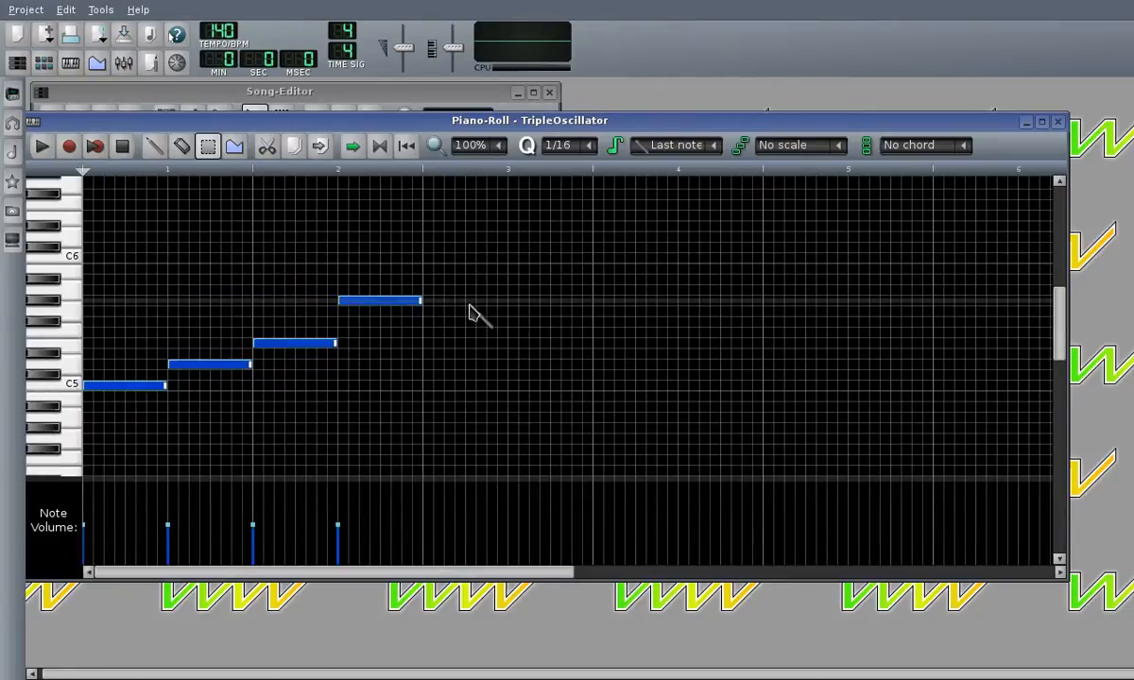
{"action": "mouse_move", "coordinate": [420, 302]}
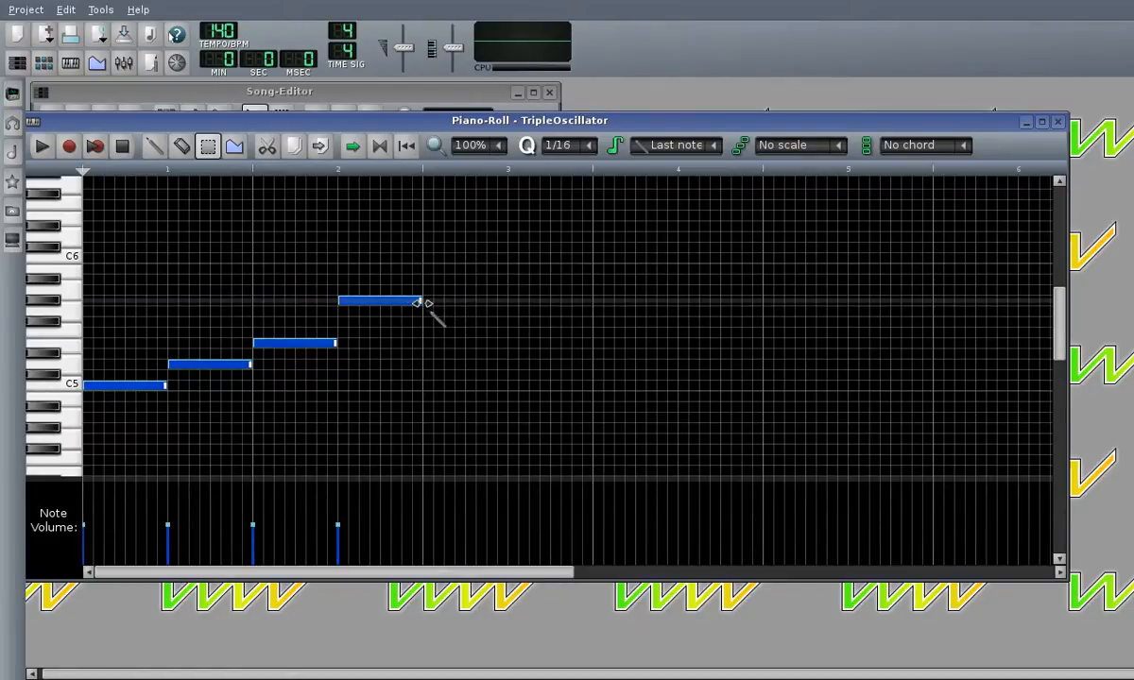
Shift-drag a note's right edge so all four selected notes shrink to very short lengths
{"action": "left_click_drag", "start_coordinate": [416, 301], "coordinate": [192, 300]}
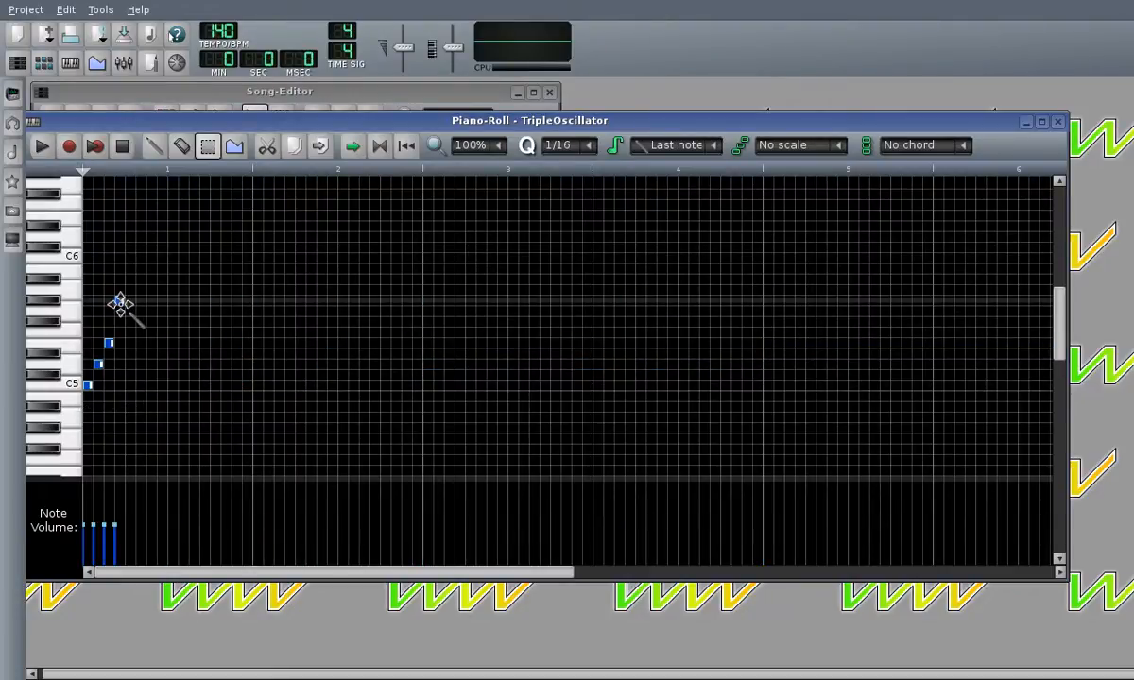
{"action": "mouse_move", "coordinate": [124, 298]}
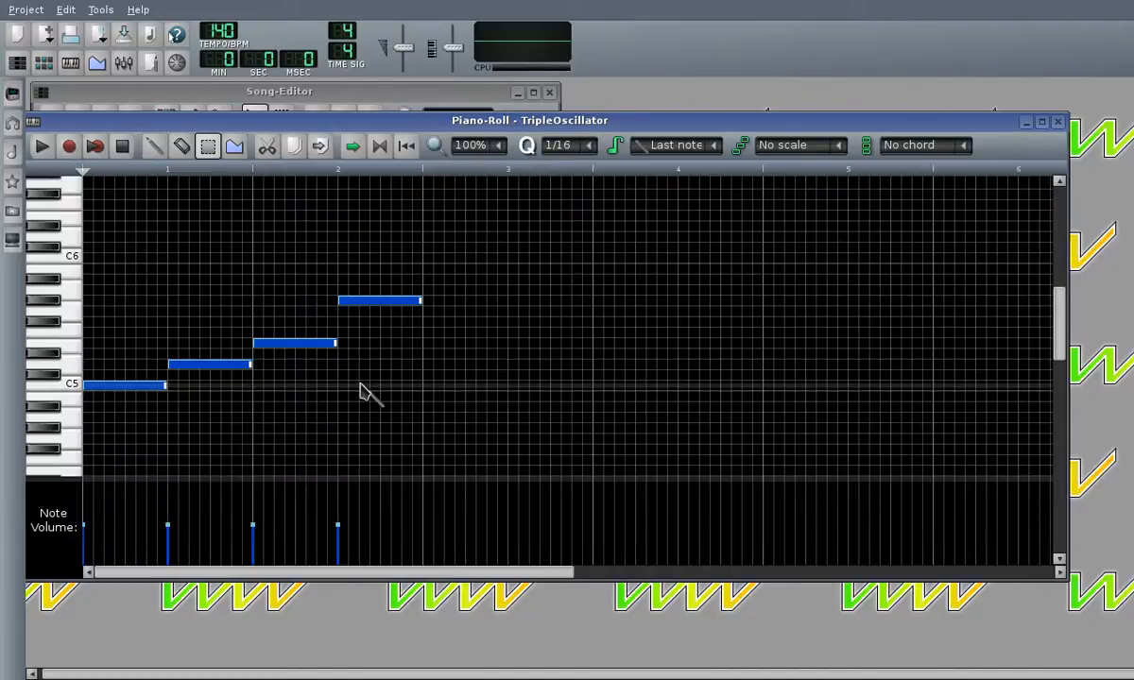
{"action": "mouse_move", "coordinate": [381, 390]}
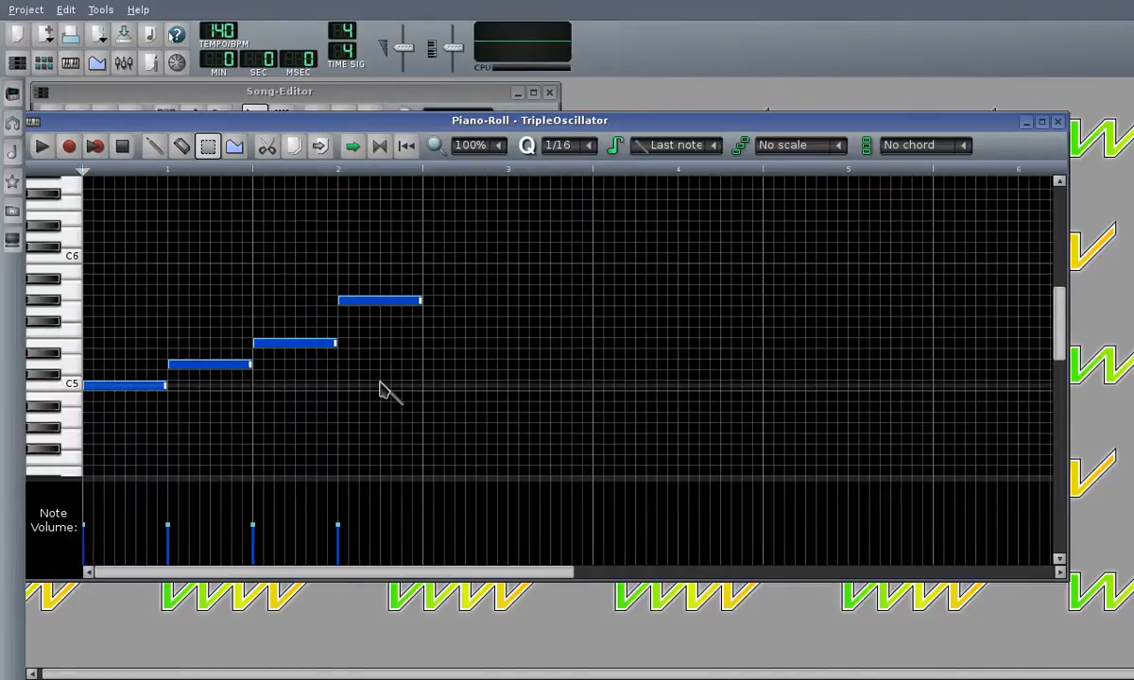